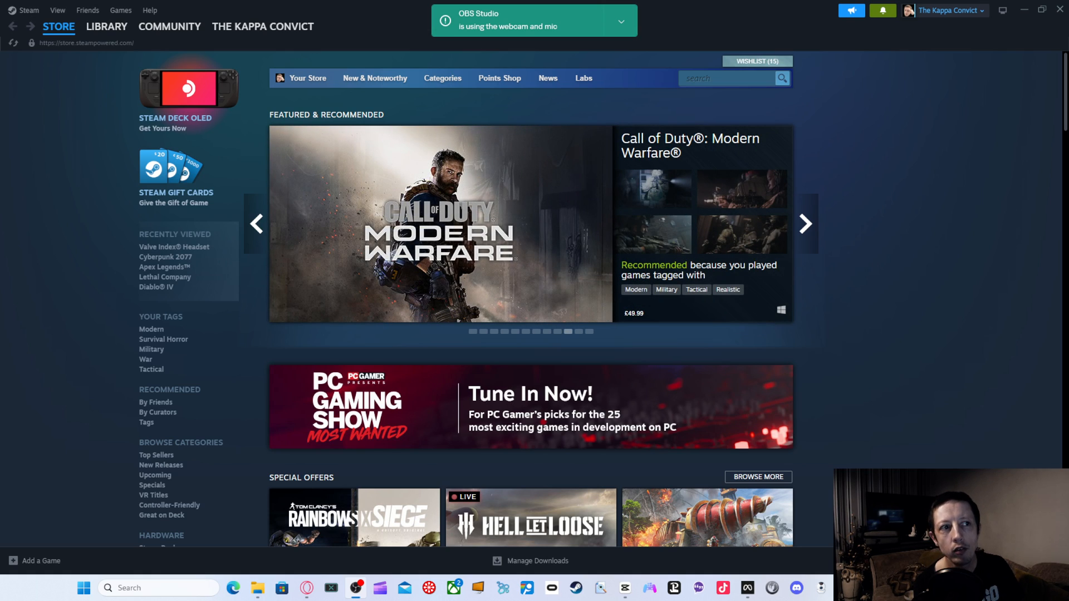
pyautogui.moveTo(177, 356)
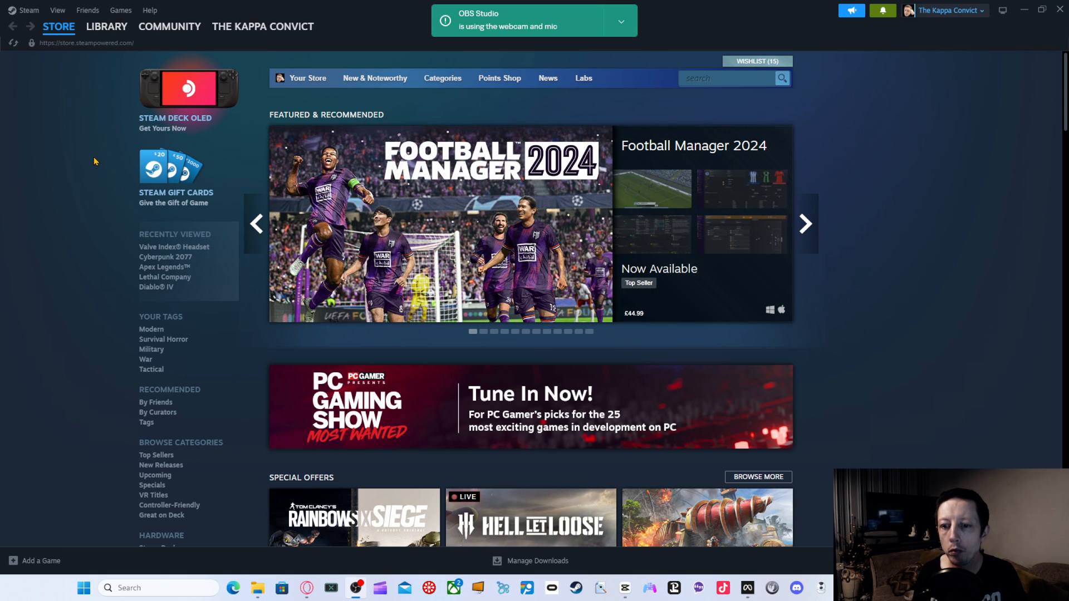
# Bring up the Steam settings window from the Steam menu
pyautogui.click(806, 224)
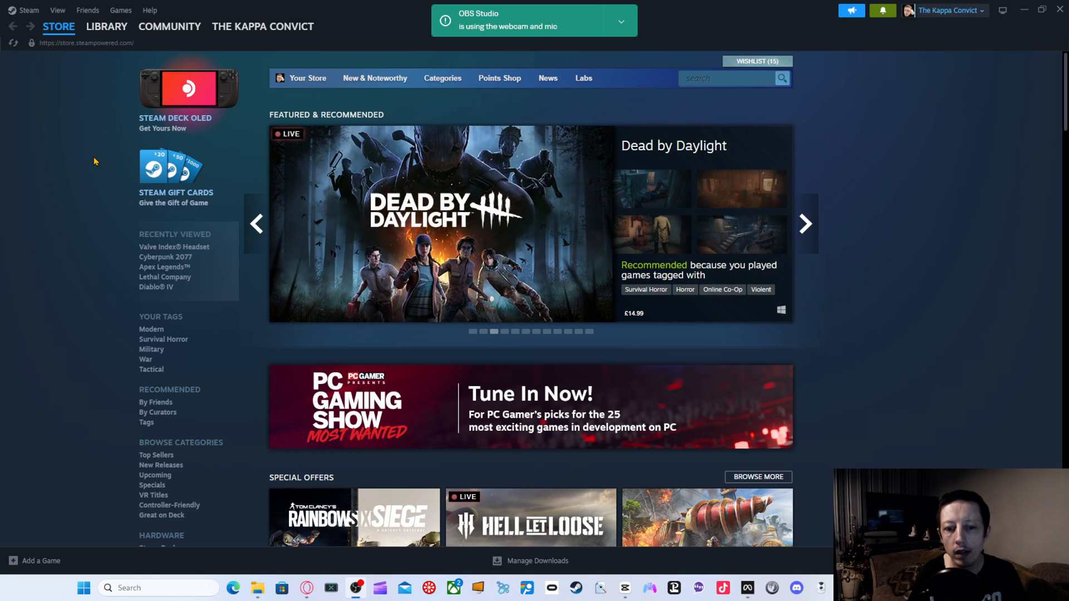
pyautogui.moveTo(118, 189)
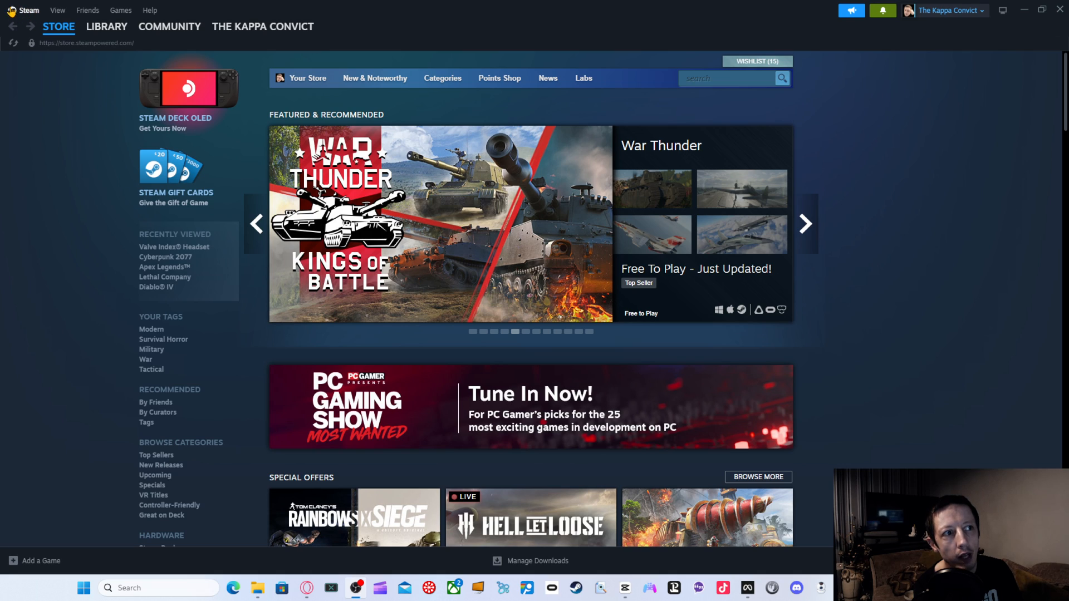
pyautogui.click(22, 10)
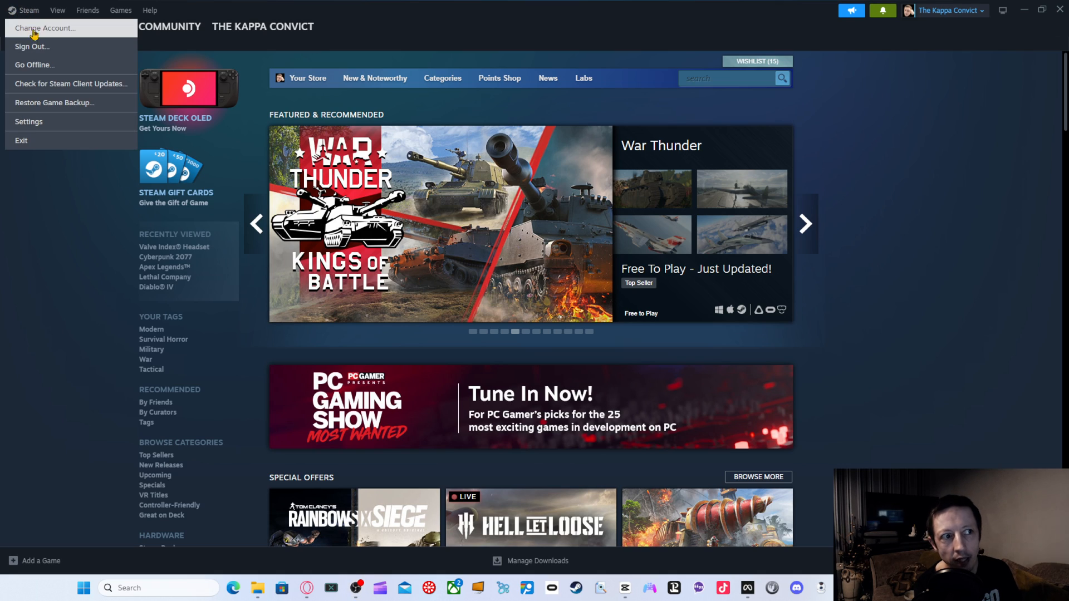
pyautogui.click(28, 121)
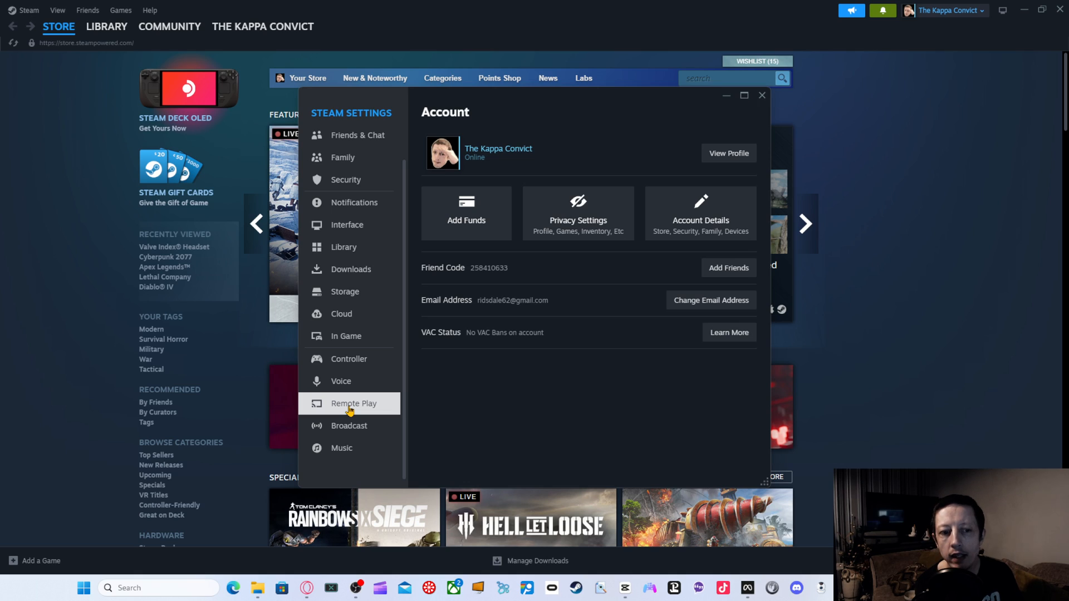
# Switch the settings window to the Remote Play page
pyautogui.click(354, 403)
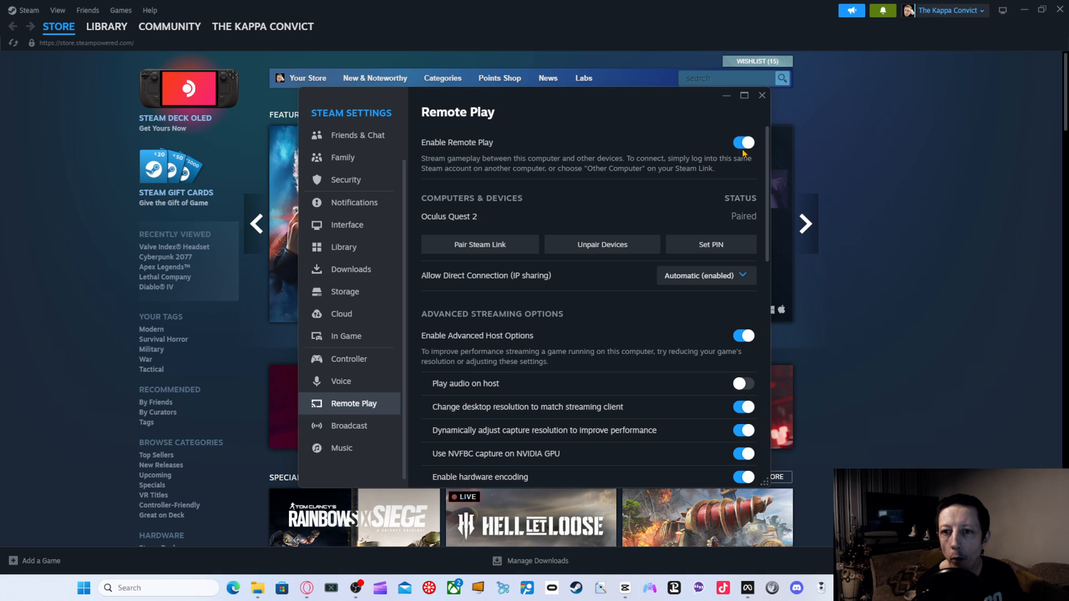
pyautogui.moveTo(472, 281)
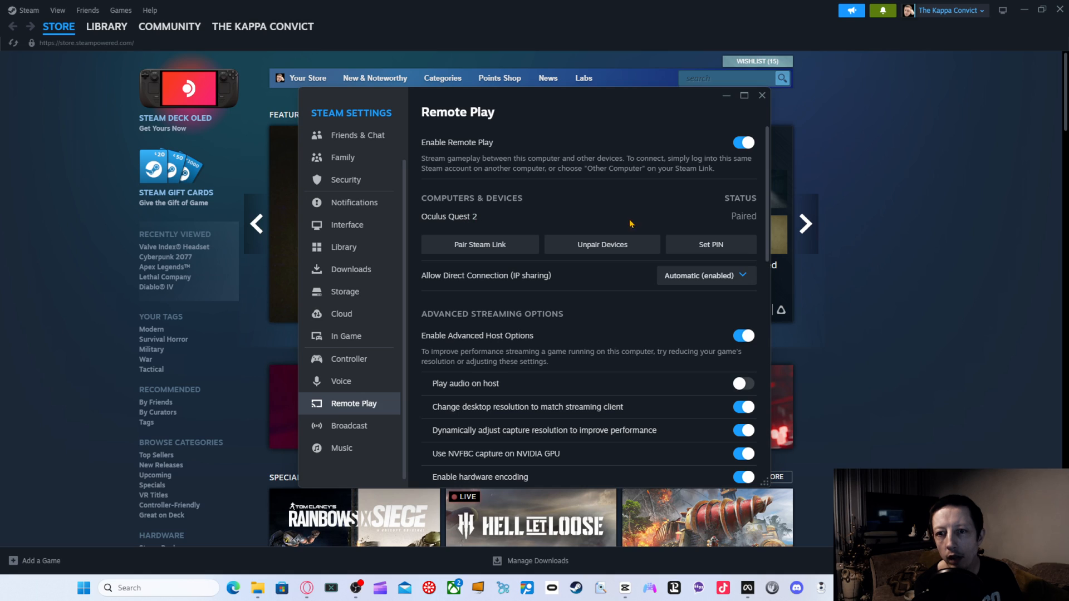
pyautogui.moveTo(738, 223)
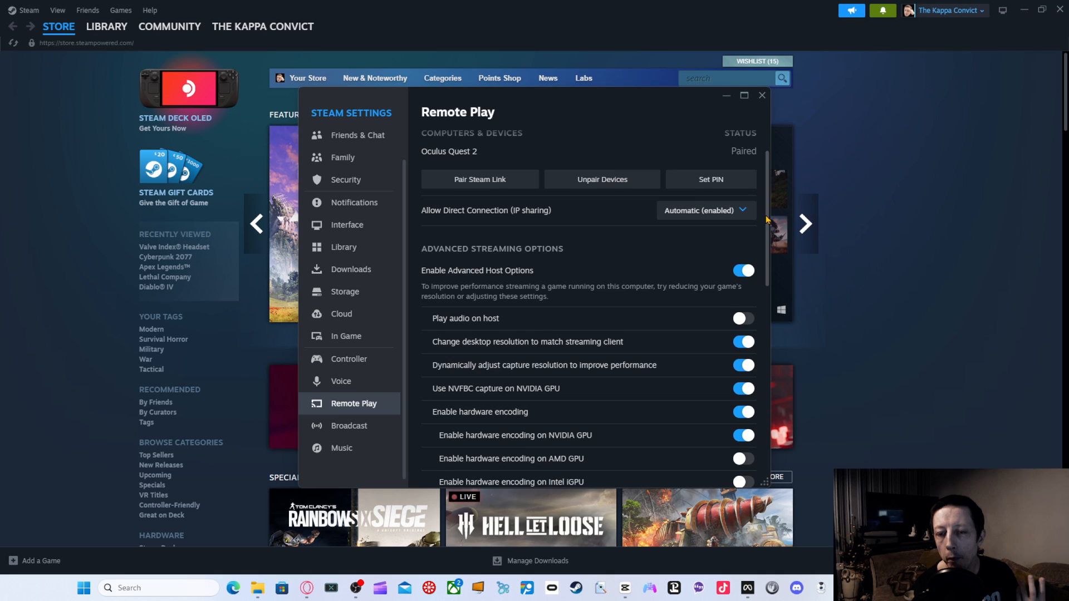
pyautogui.scroll(-3)
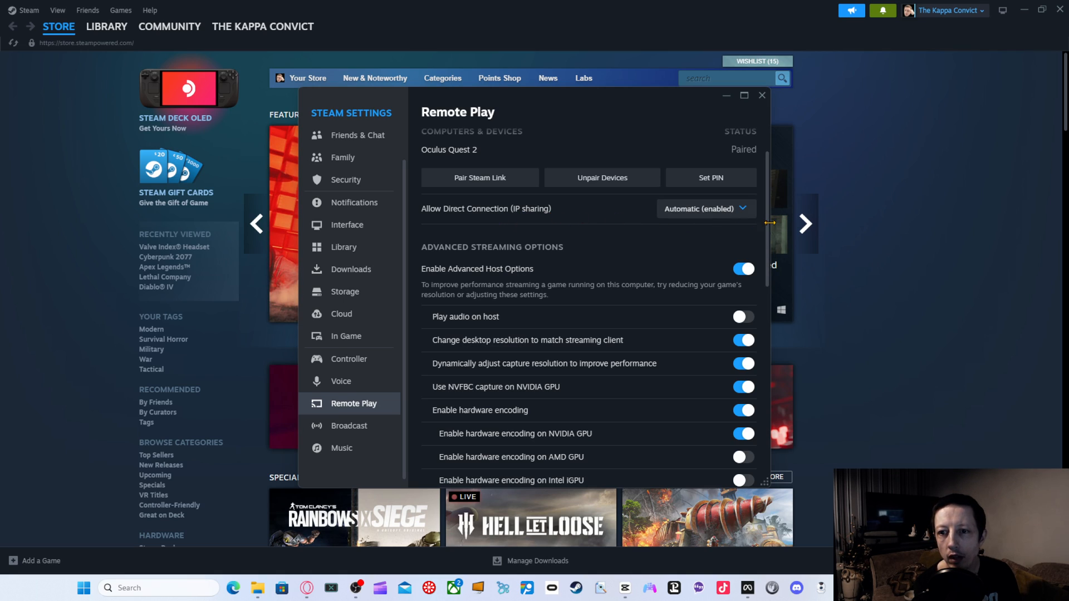
pyautogui.scroll(-3)
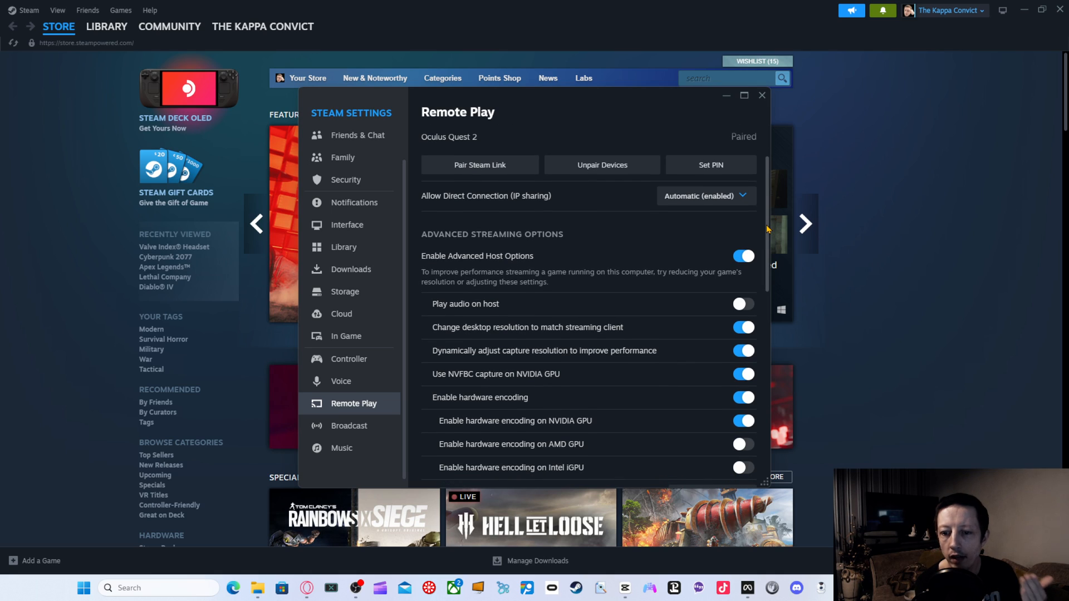
pyautogui.scroll(-3)
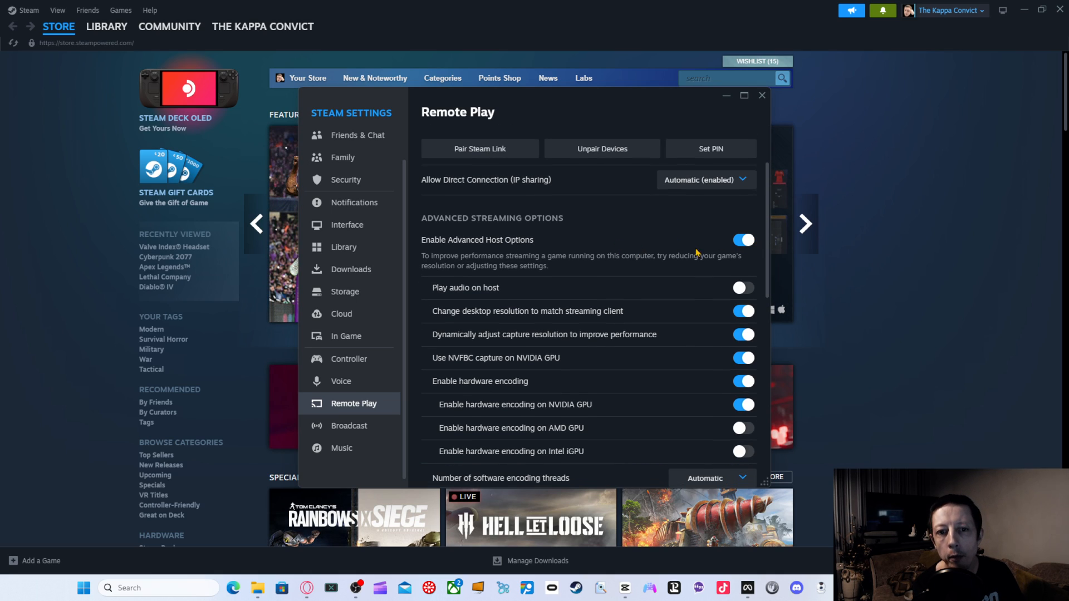
pyautogui.scroll(-3)
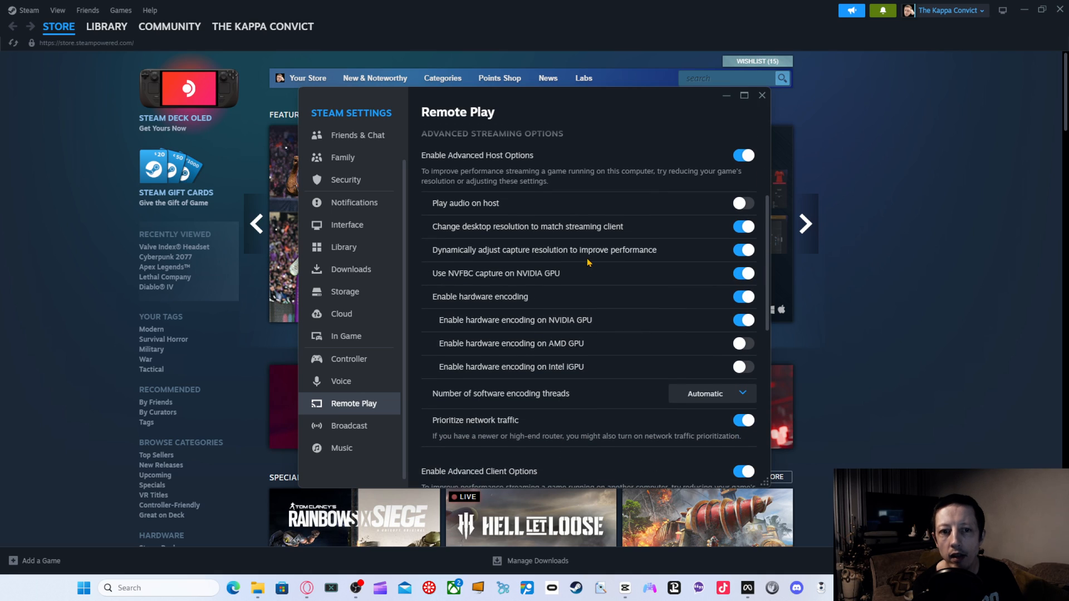
pyautogui.moveTo(536, 205)
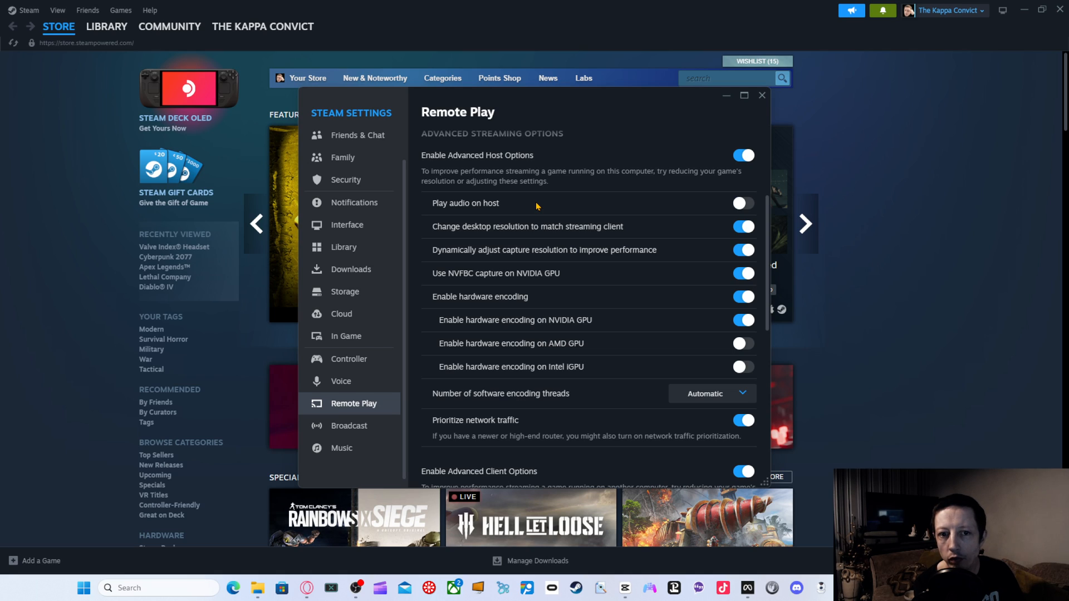
pyautogui.moveTo(482, 234)
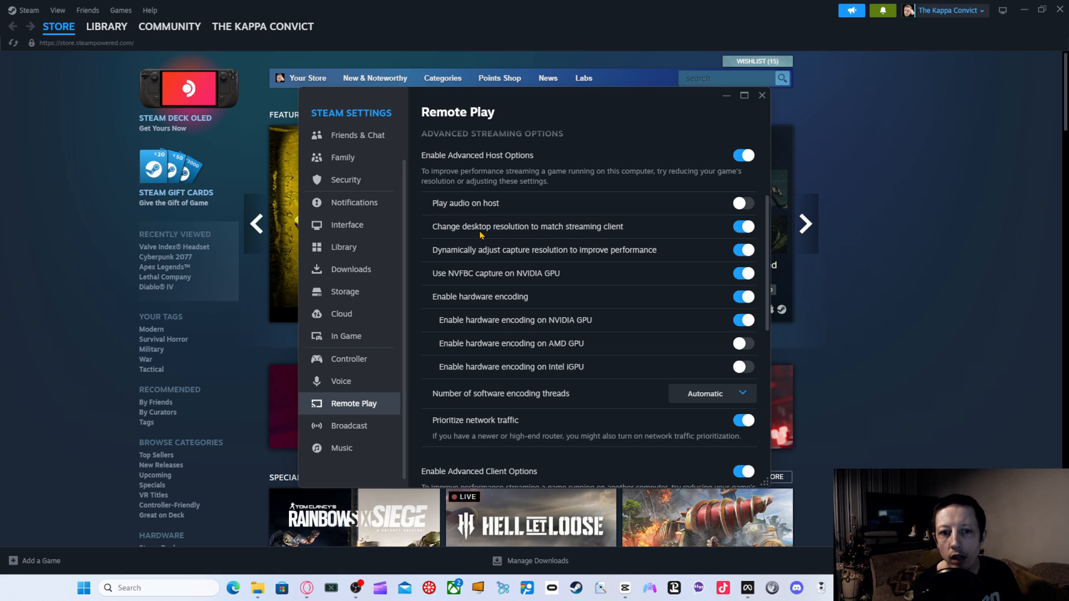
pyautogui.moveTo(615, 237)
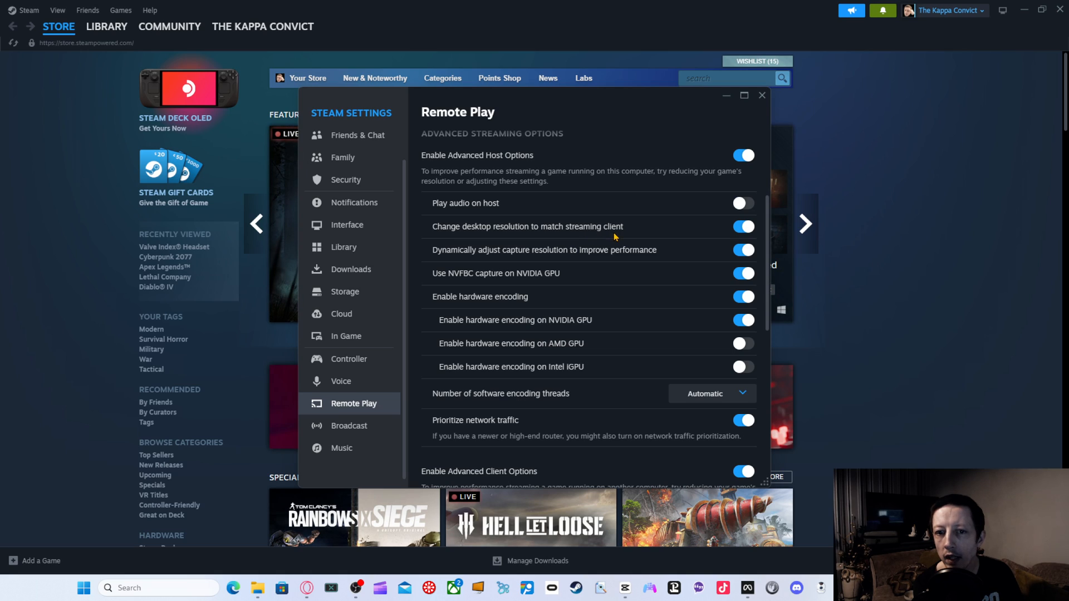
pyautogui.moveTo(526, 258)
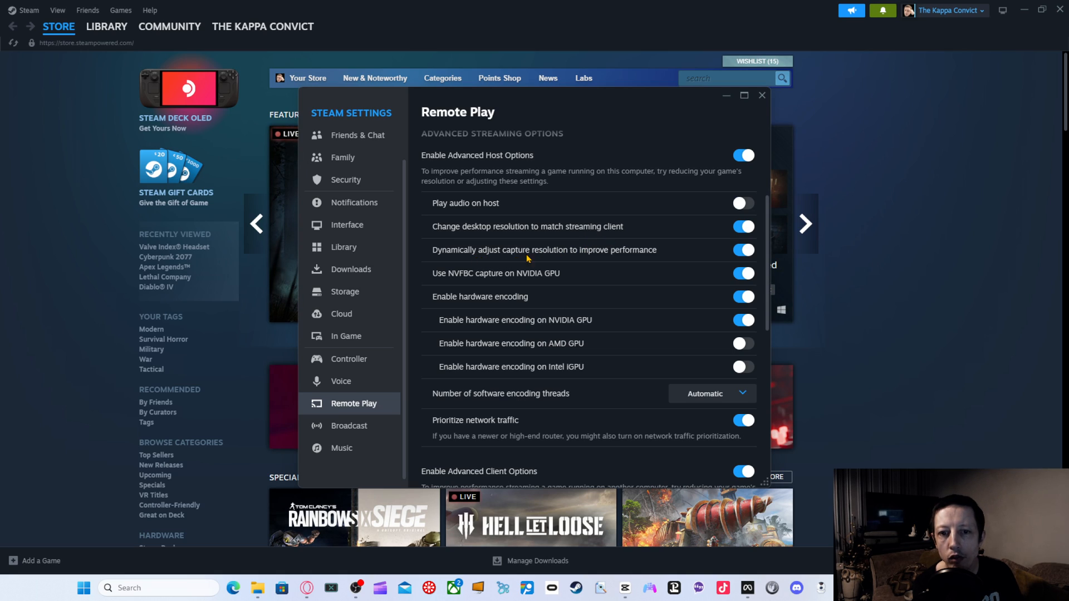
pyautogui.moveTo(546, 277)
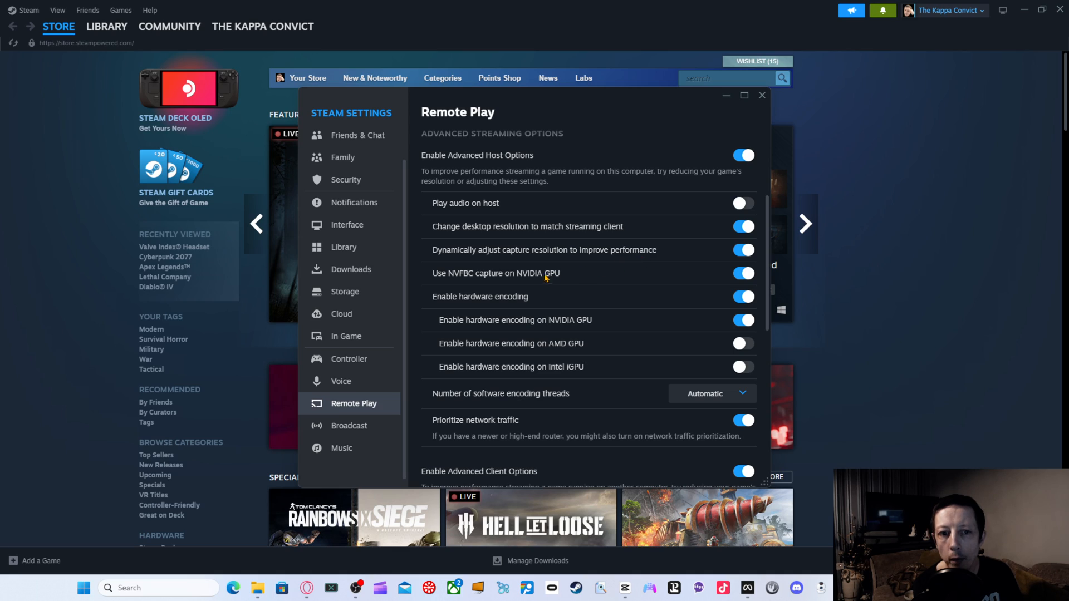
pyautogui.moveTo(468, 285)
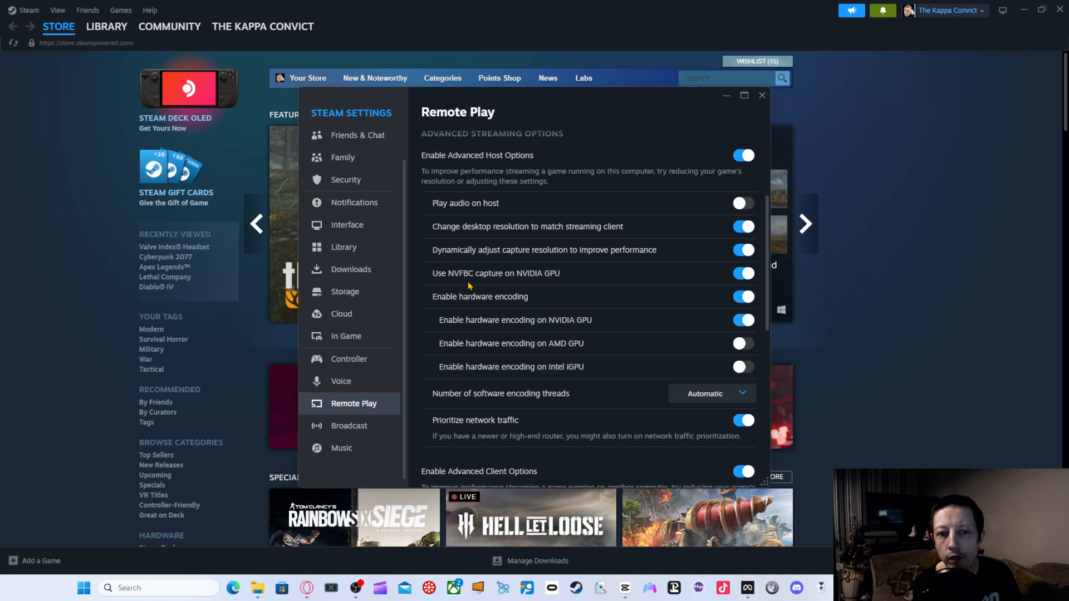
pyautogui.moveTo(571, 281)
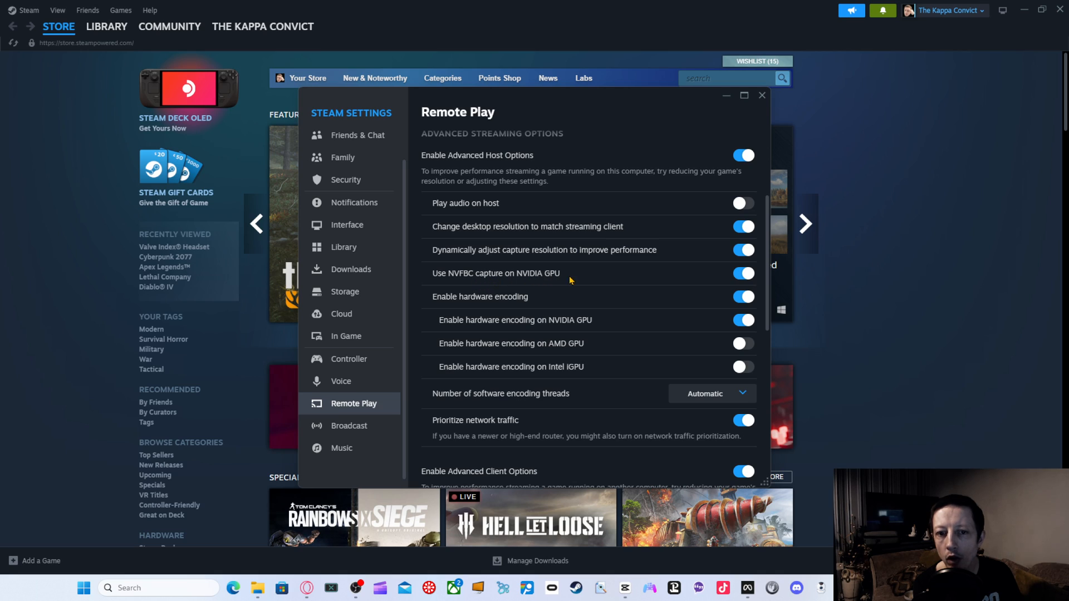
pyautogui.moveTo(588, 279)
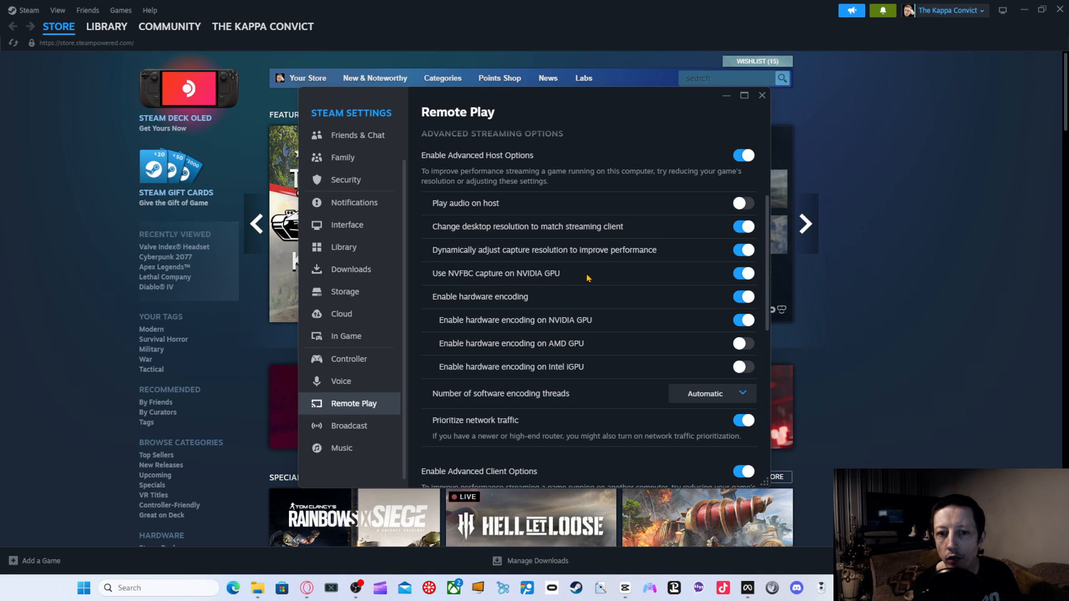
pyautogui.scroll(-3)
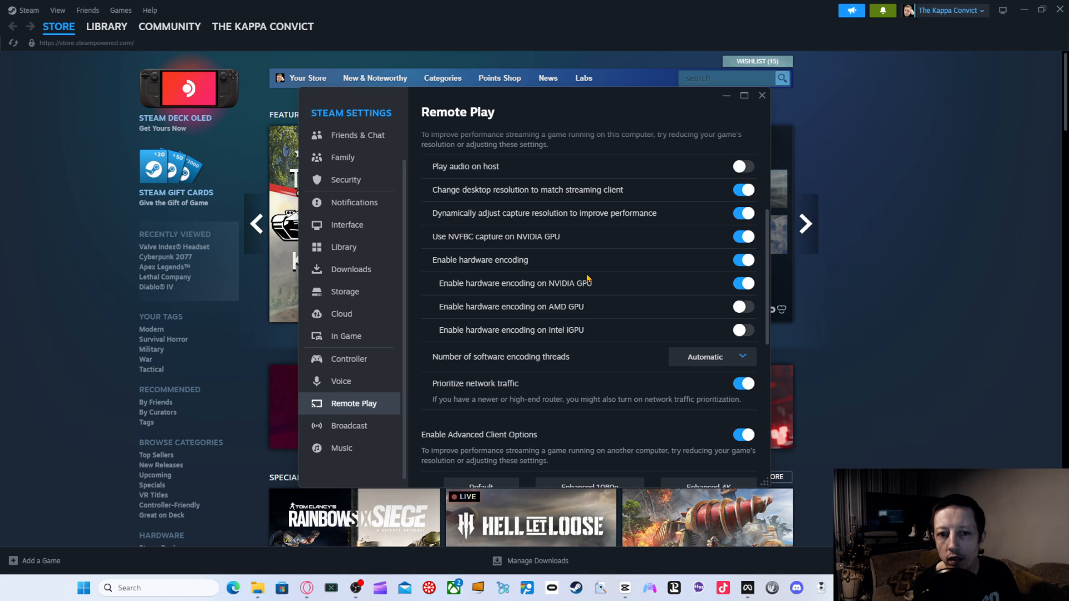
pyautogui.moveTo(573, 276)
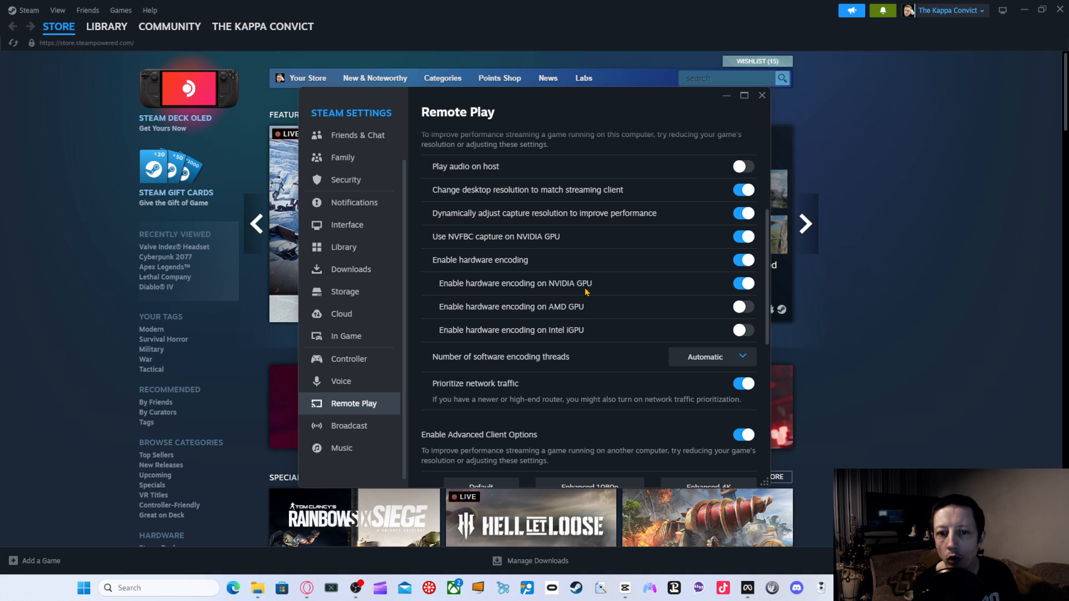
pyautogui.moveTo(541, 318)
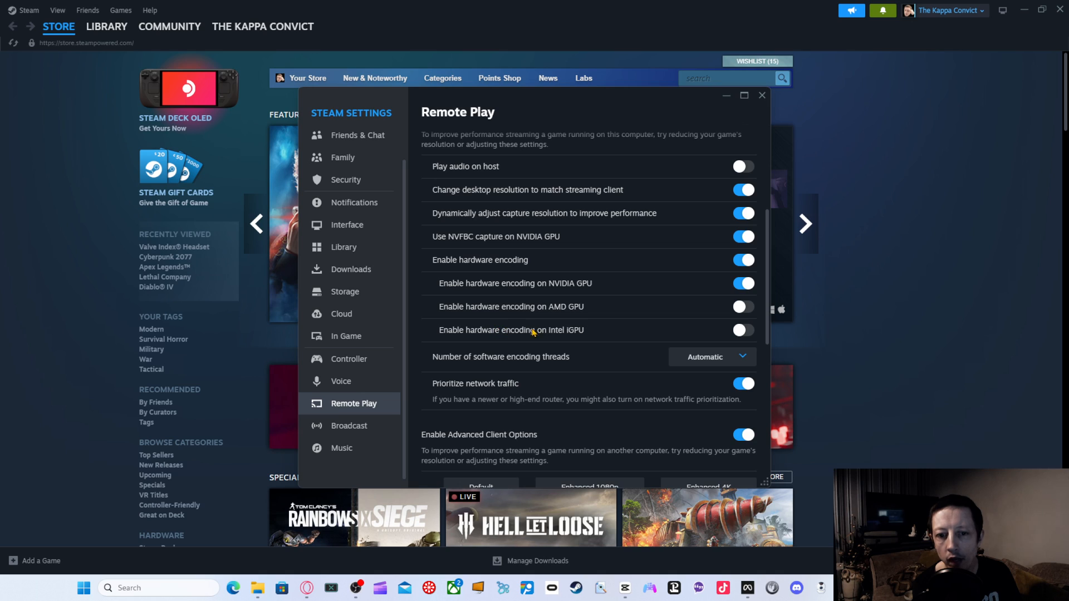
pyautogui.scroll(-3)
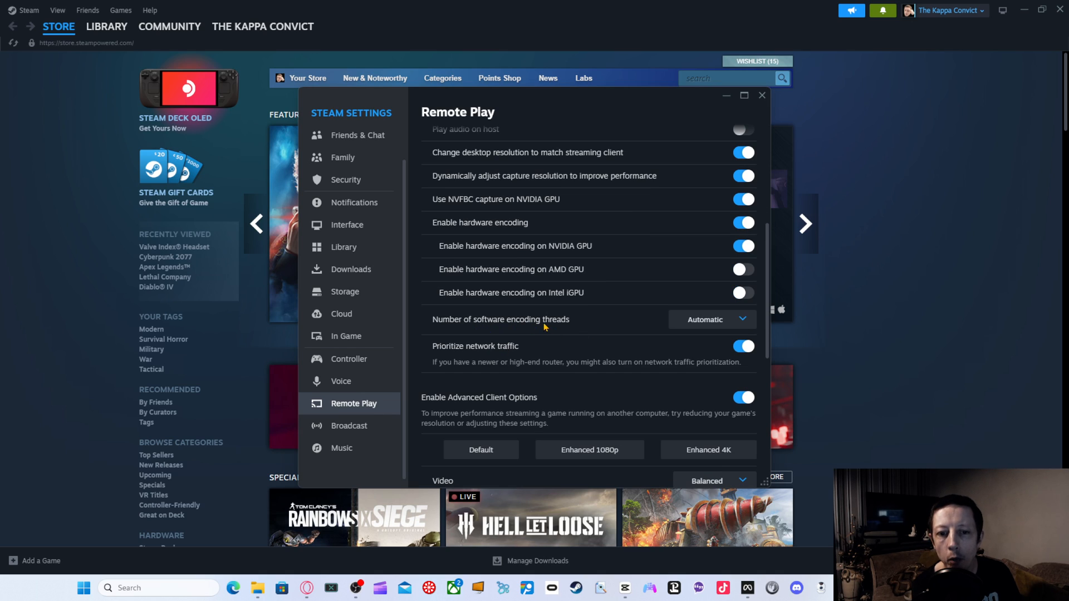
pyautogui.scroll(-3)
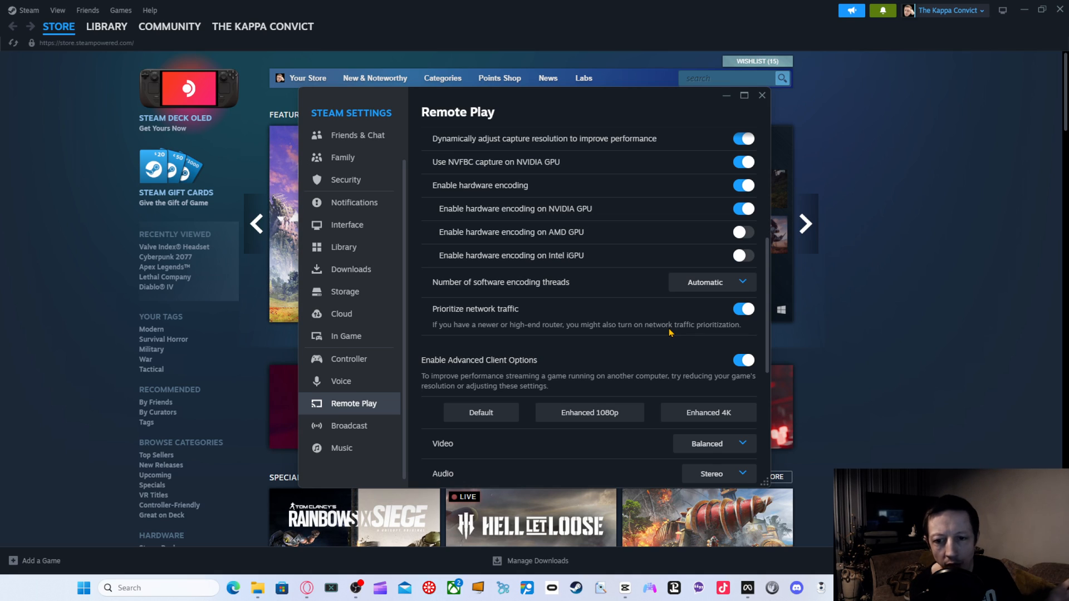
pyautogui.scroll(-3)
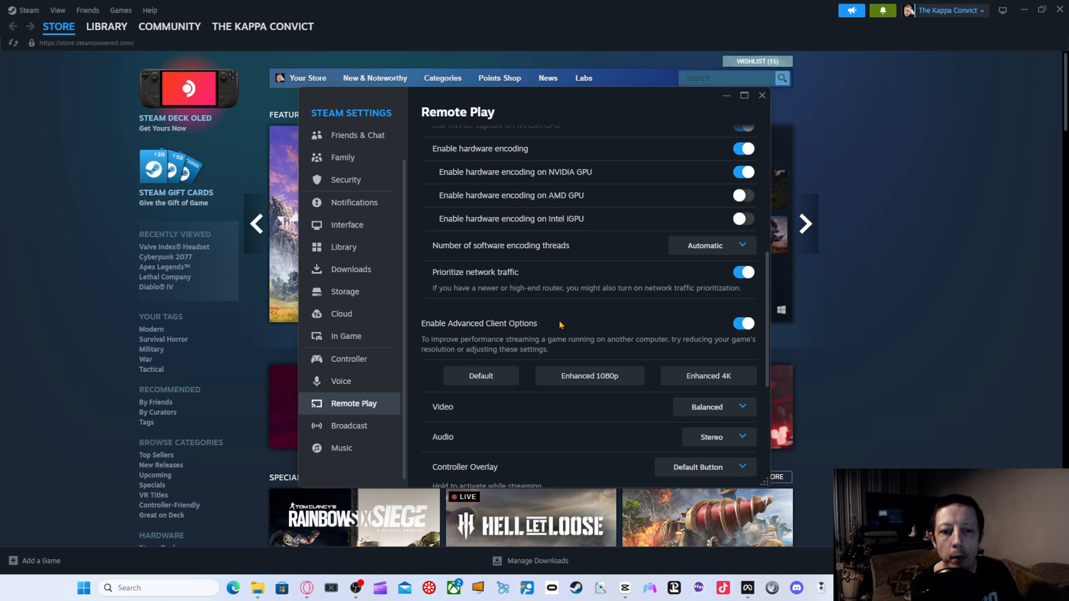
pyautogui.scroll(-3)
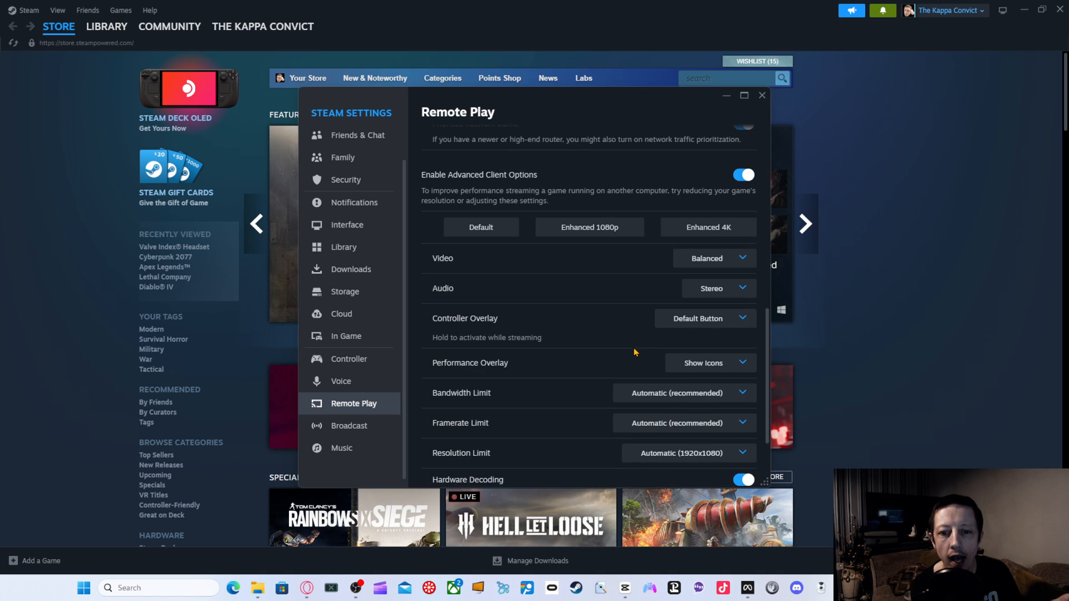
pyautogui.moveTo(610, 242)
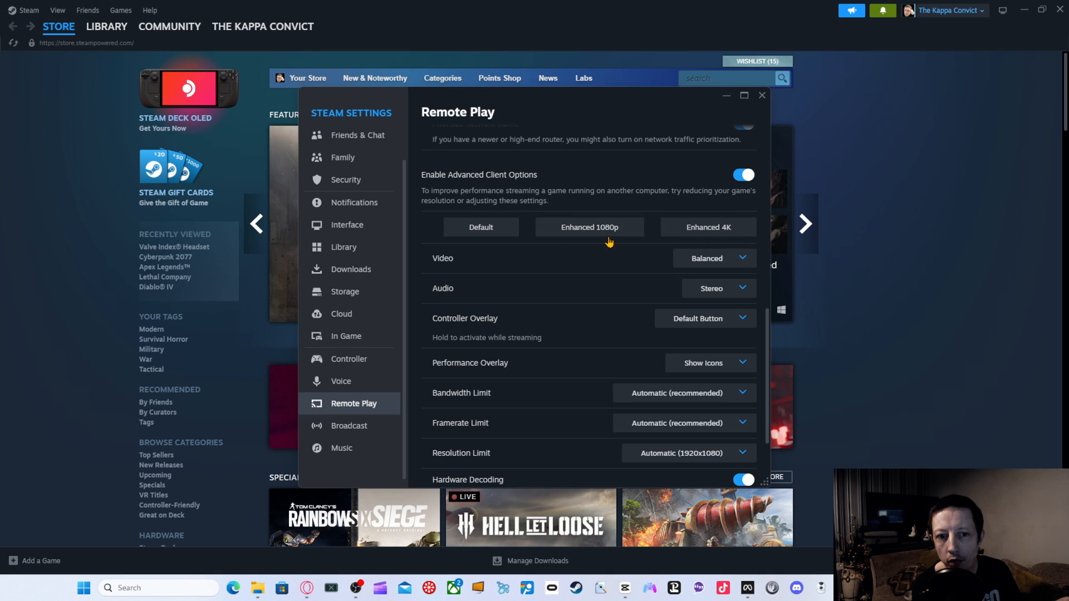
pyautogui.moveTo(749, 303)
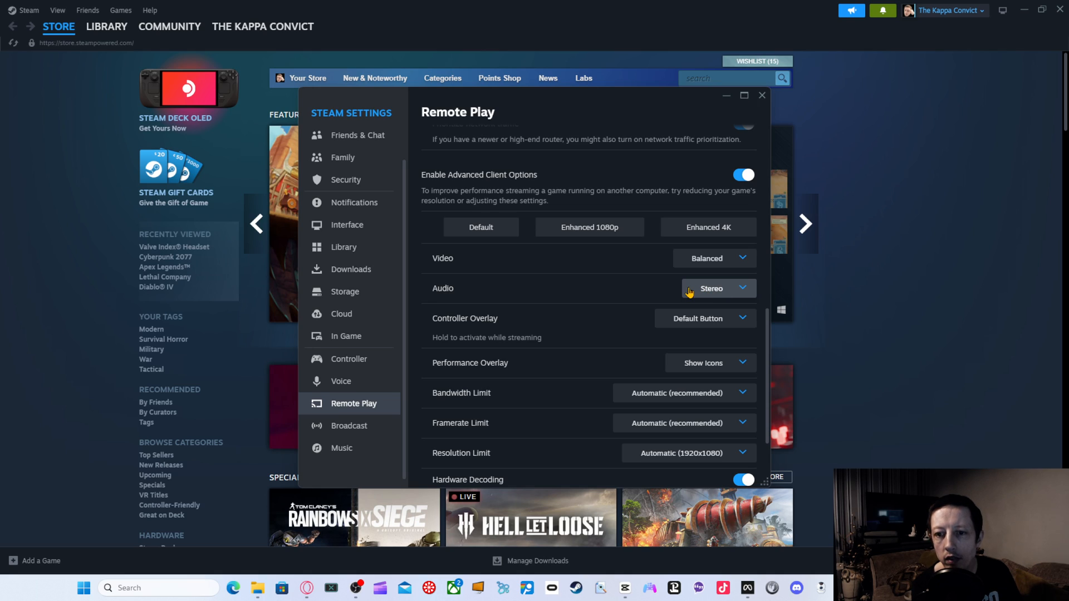
pyautogui.scroll(-3)
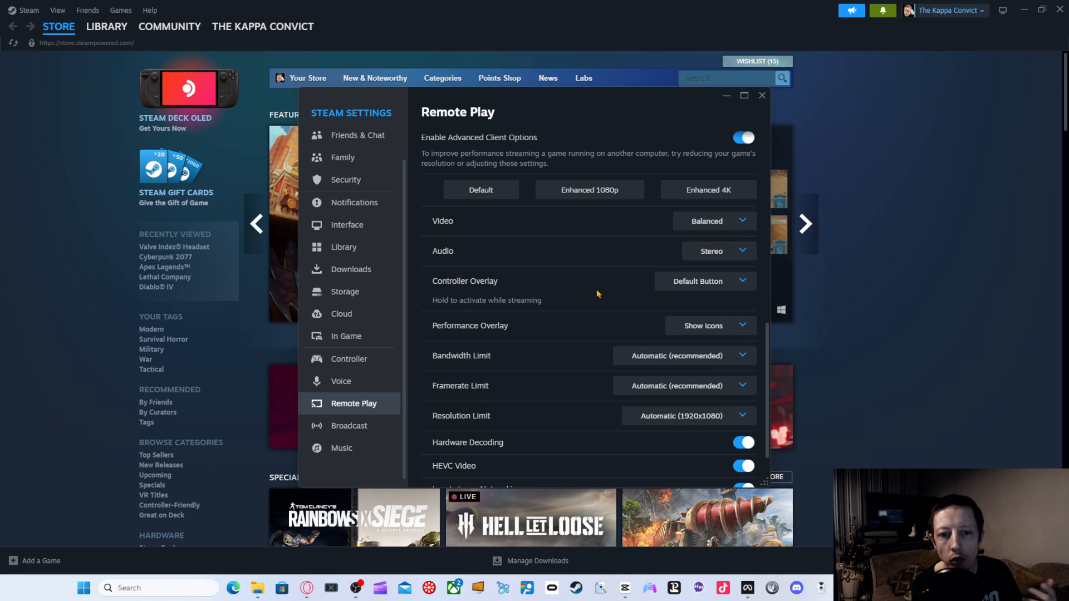
pyautogui.scroll(-3)
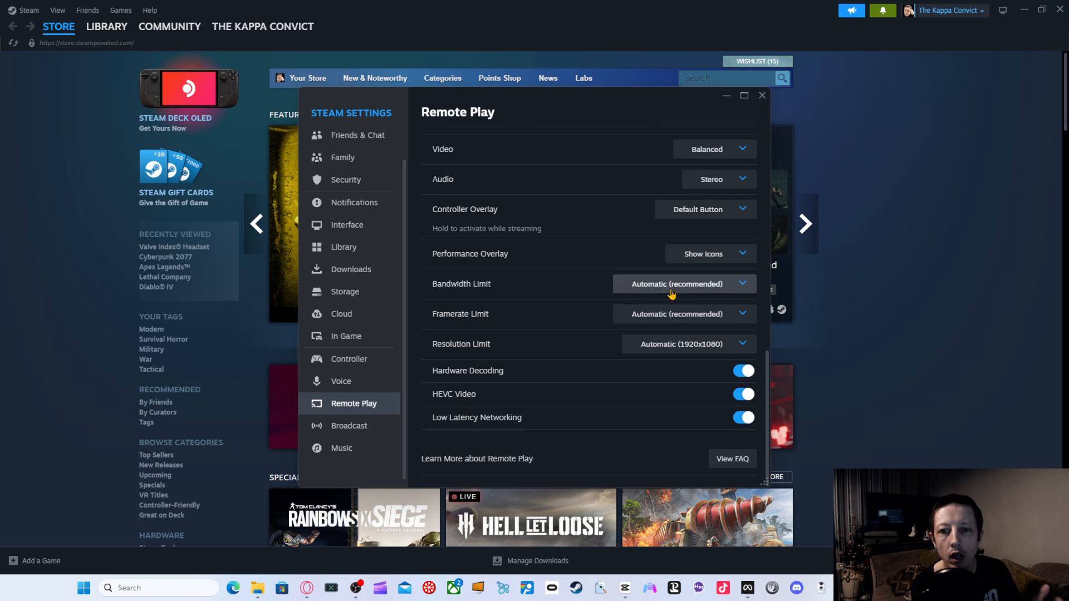
pyautogui.moveTo(517, 294)
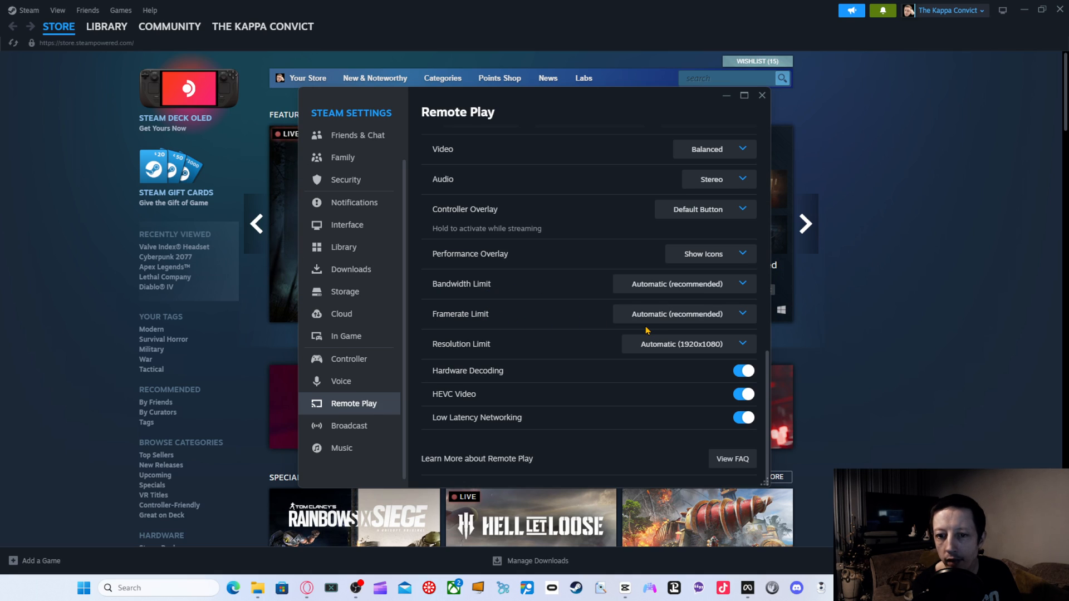
pyautogui.moveTo(694, 349)
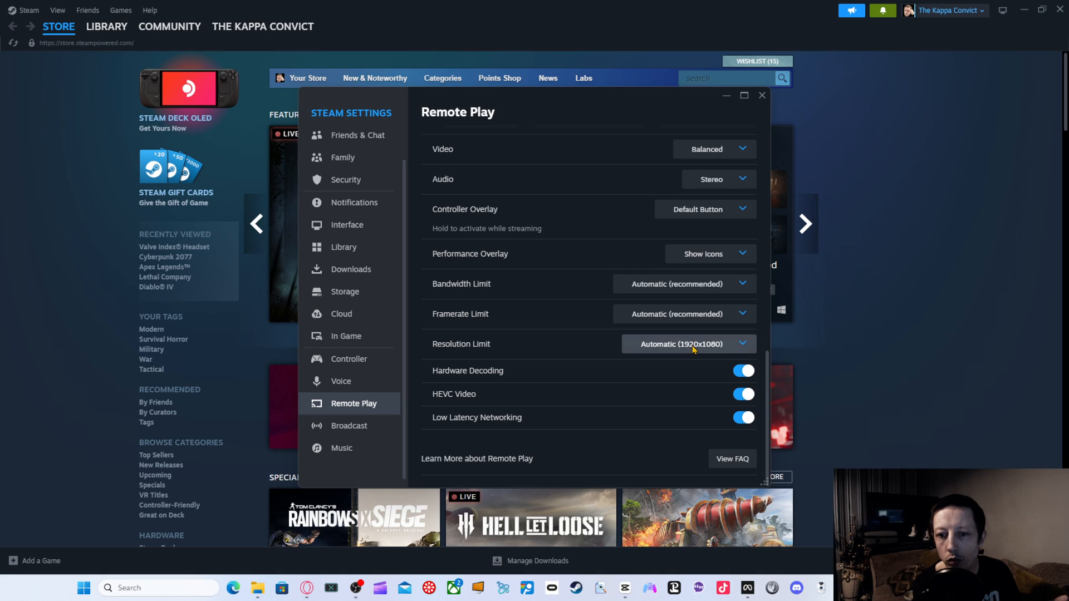
pyautogui.click(688, 344)
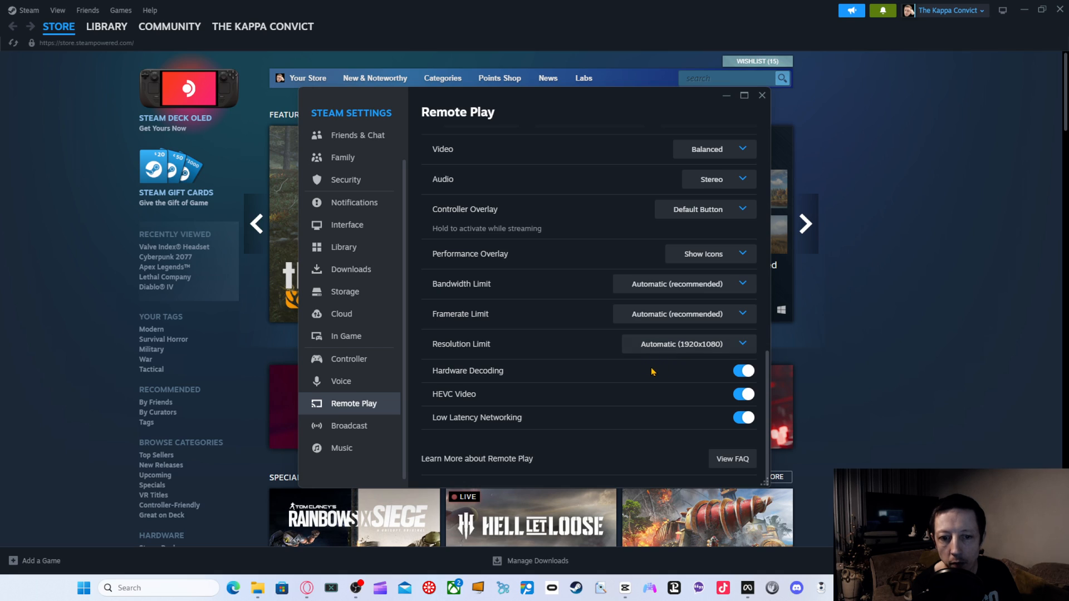
pyautogui.moveTo(602, 401)
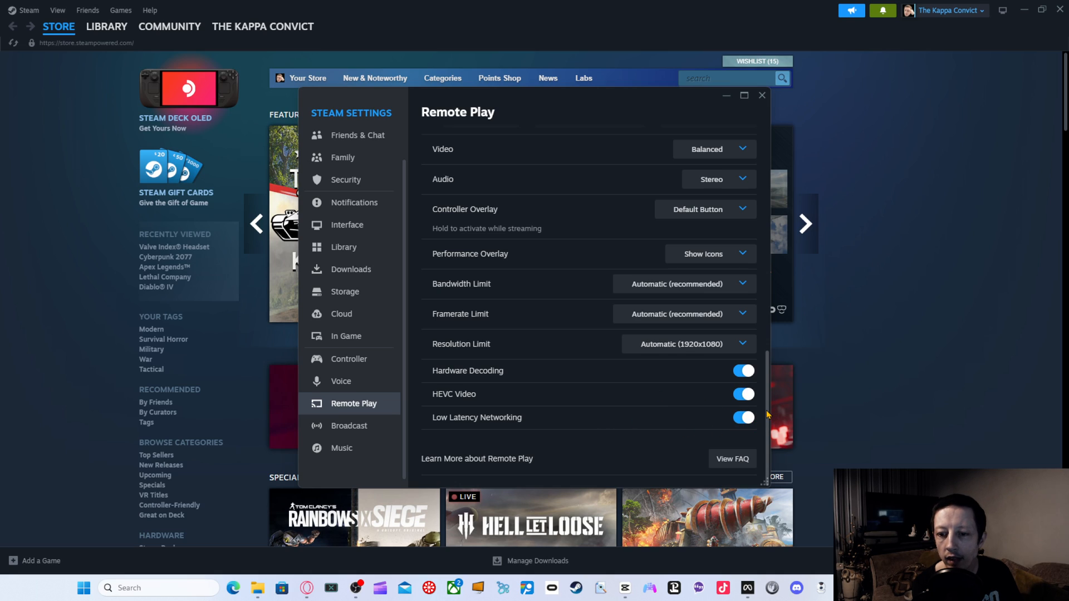
pyautogui.moveTo(661, 271)
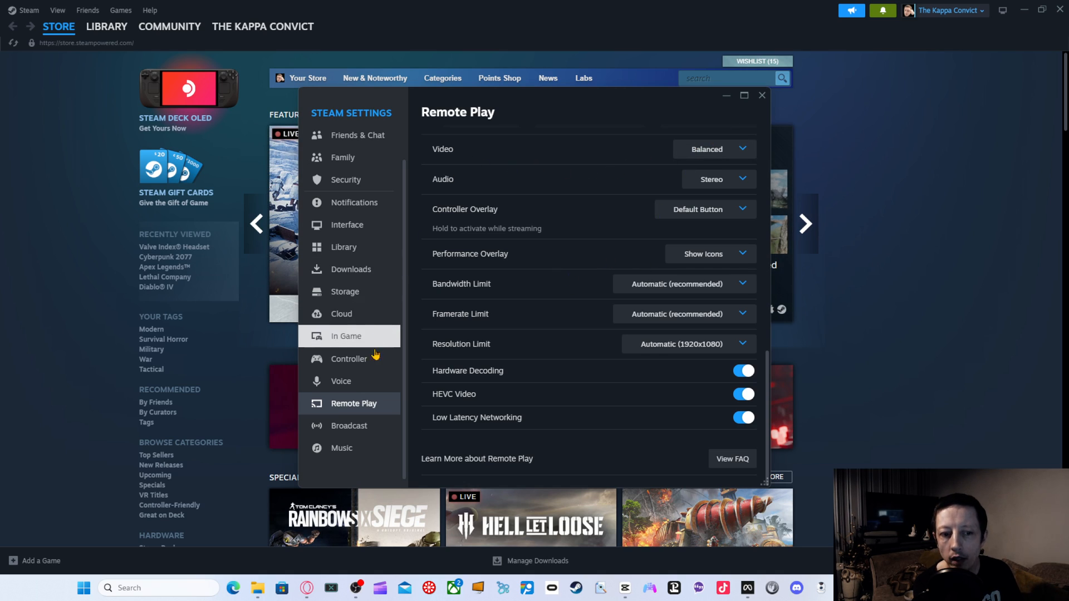
pyautogui.moveTo(768, 372)
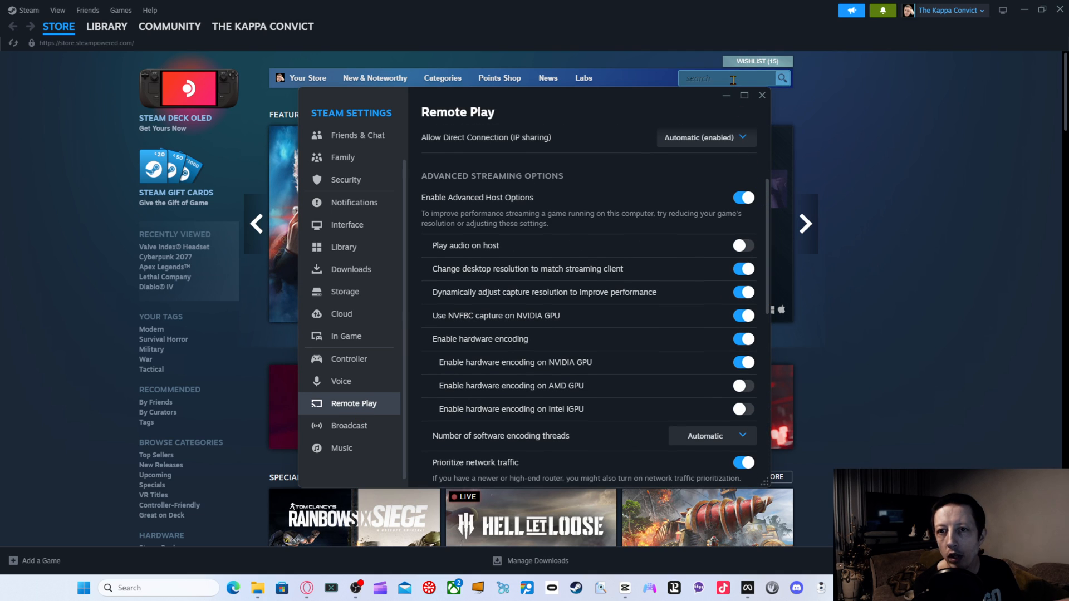
# Recheck that Remote Play lists the Oculus Quest 2 as Paired, then close settings
pyautogui.click(762, 96)
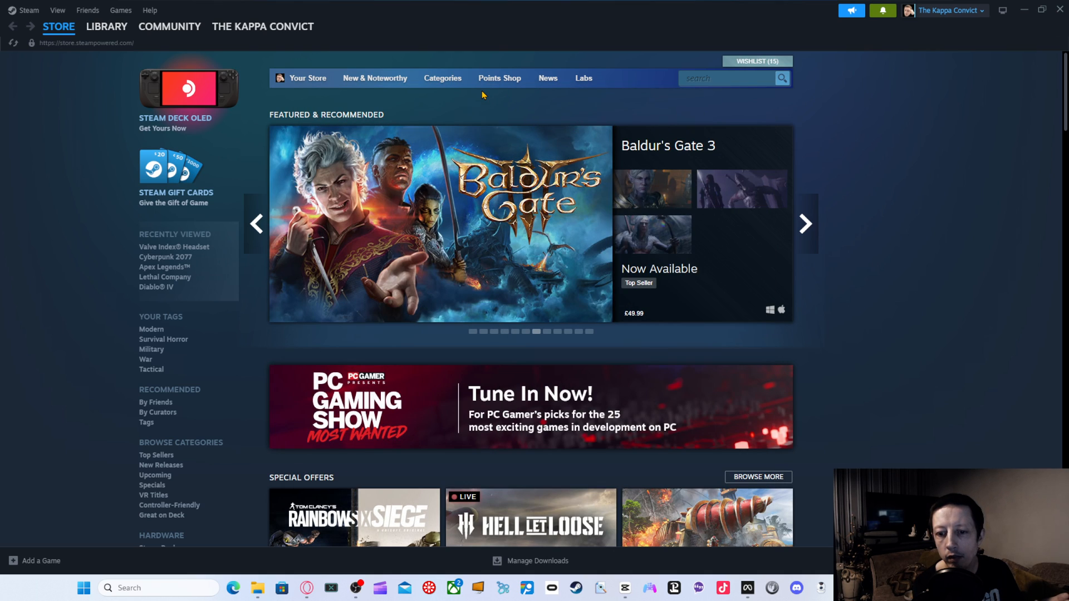
pyautogui.moveTo(474, 118)
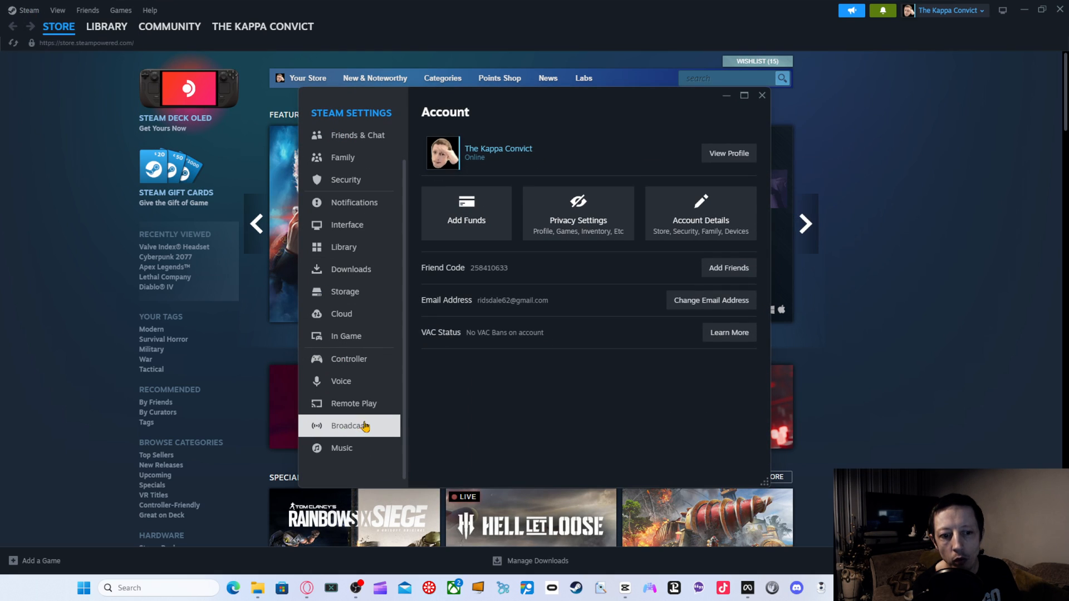
pyautogui.click(354, 403)
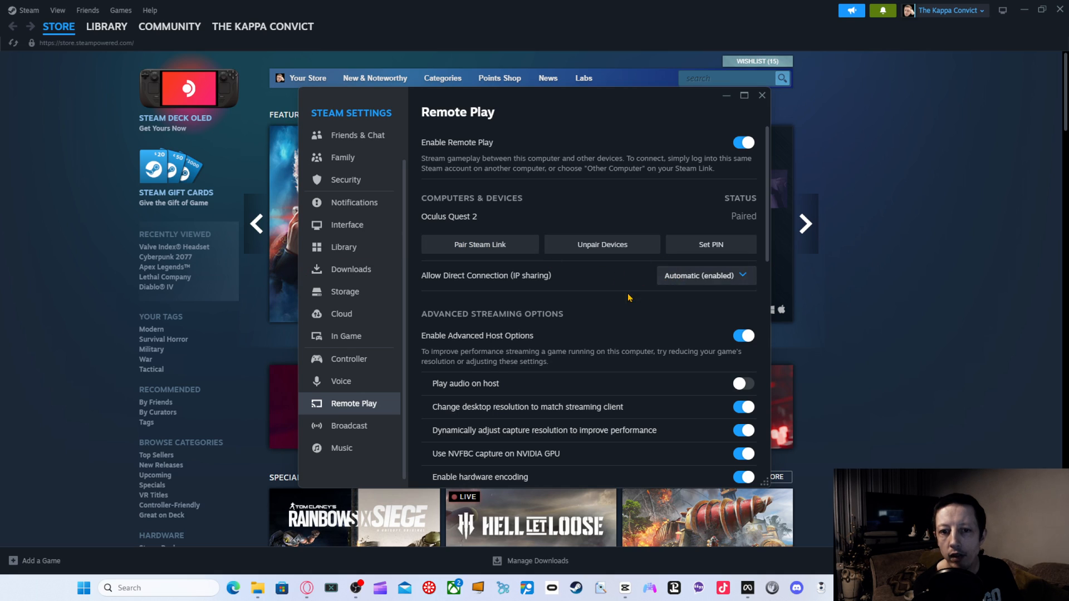
pyautogui.moveTo(715, 250)
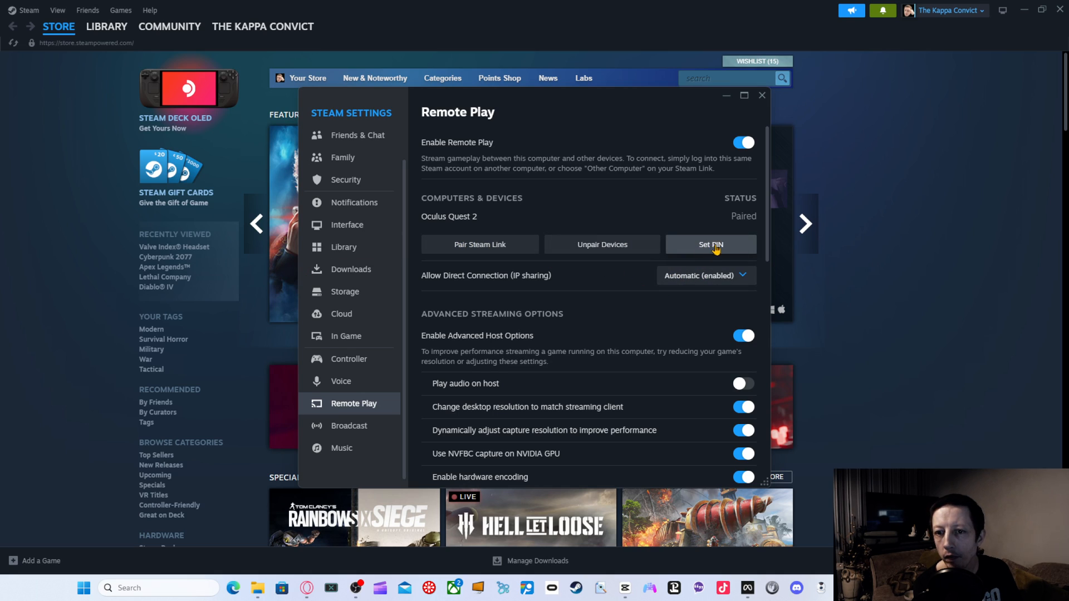
pyautogui.moveTo(623, 245)
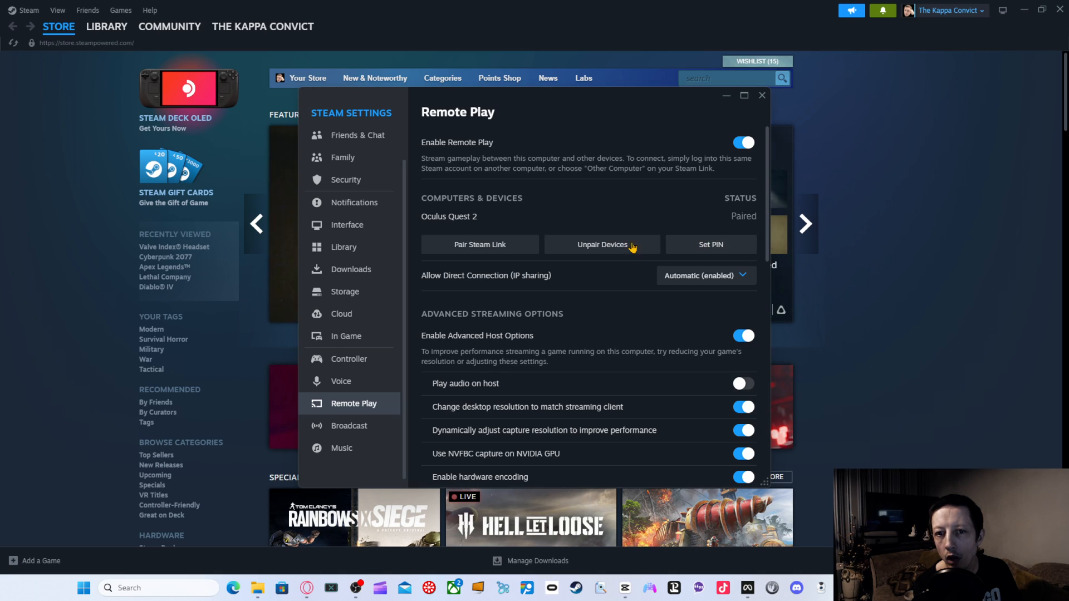
pyautogui.moveTo(665, 223)
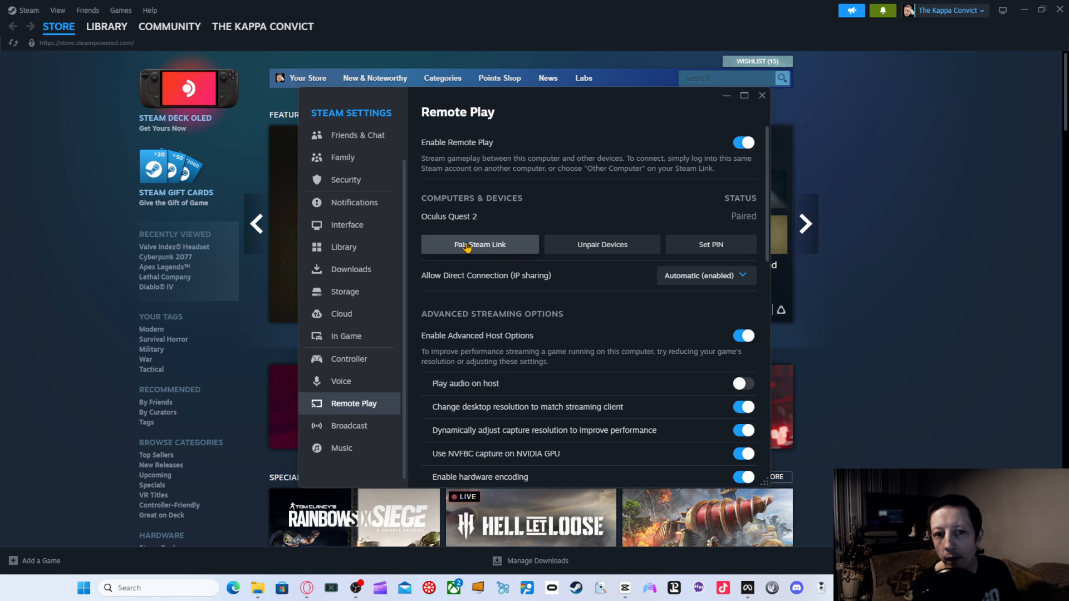
pyautogui.moveTo(544, 225)
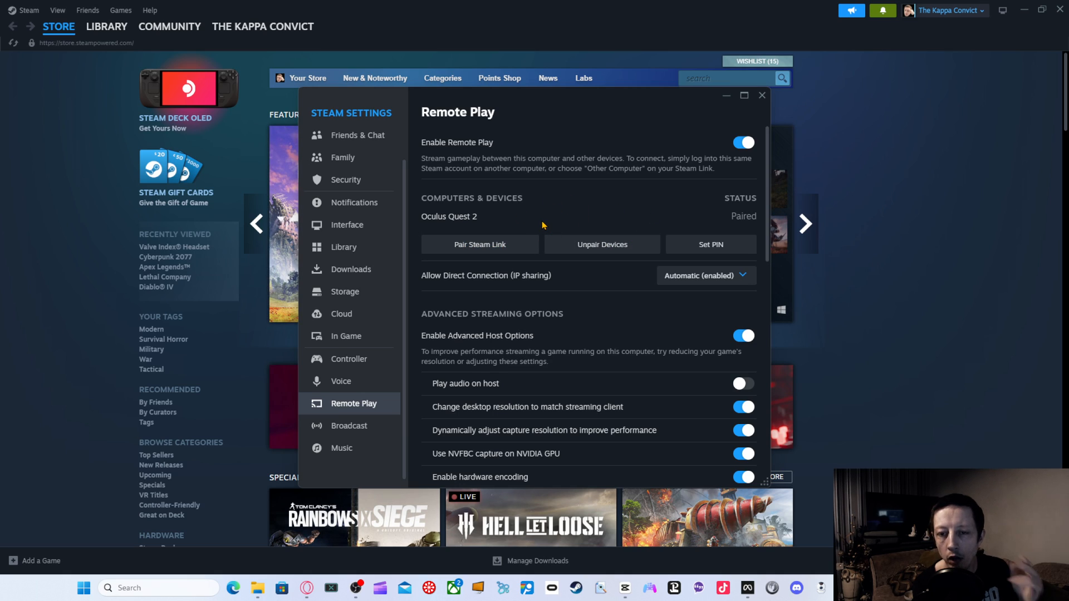
pyautogui.moveTo(572, 212)
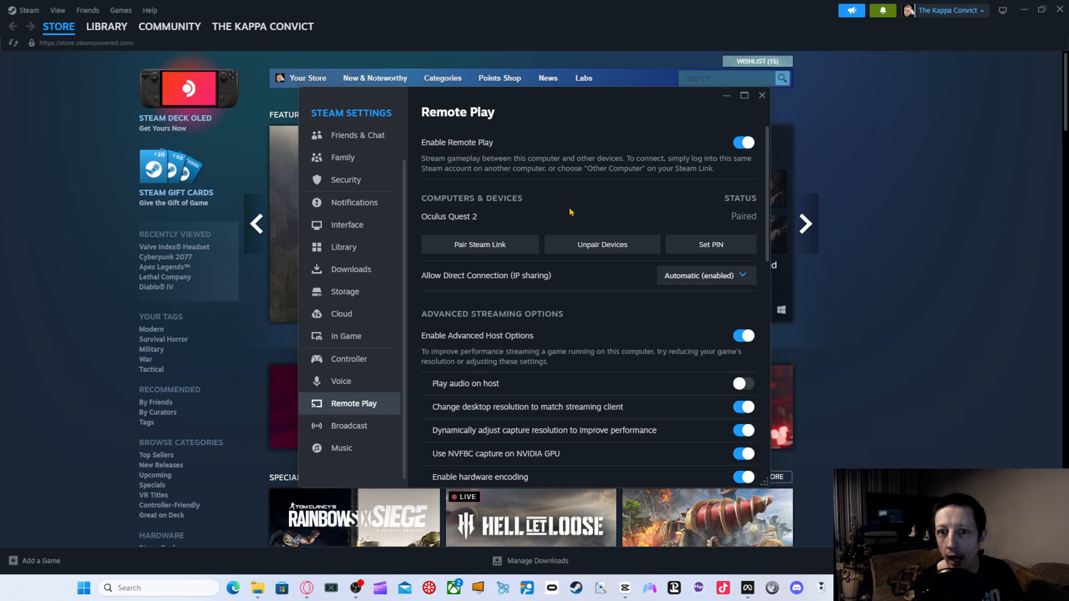
pyautogui.moveTo(595, 241)
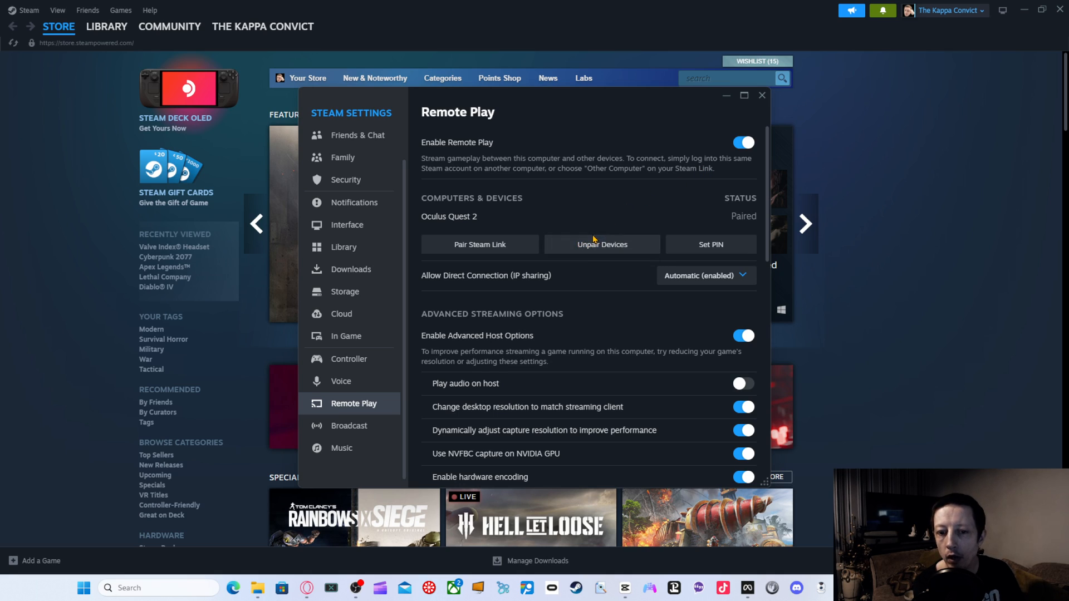
pyautogui.moveTo(762, 102)
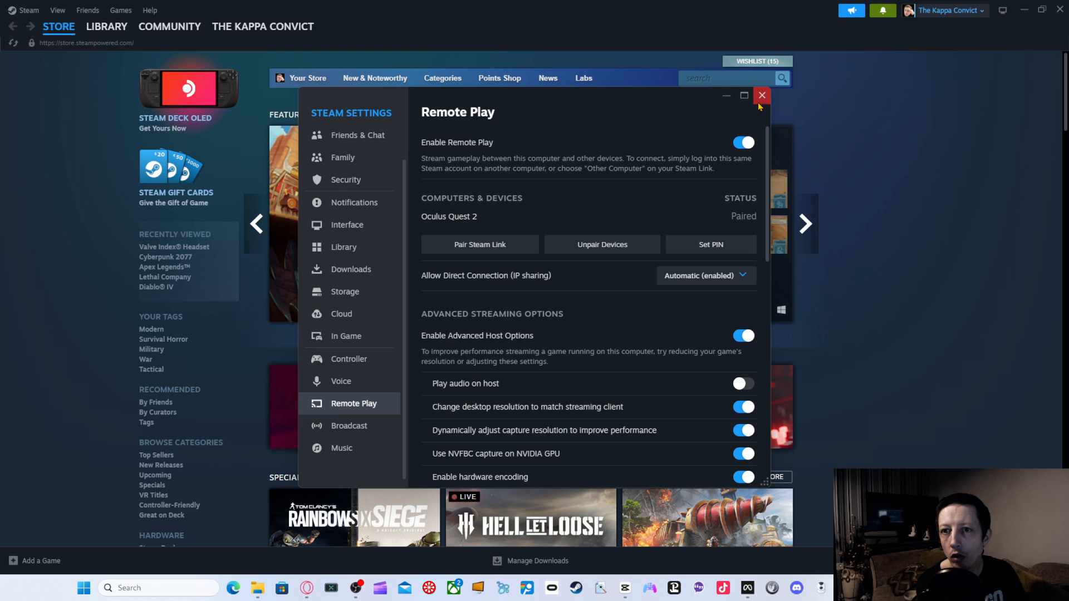
pyautogui.click(762, 96)
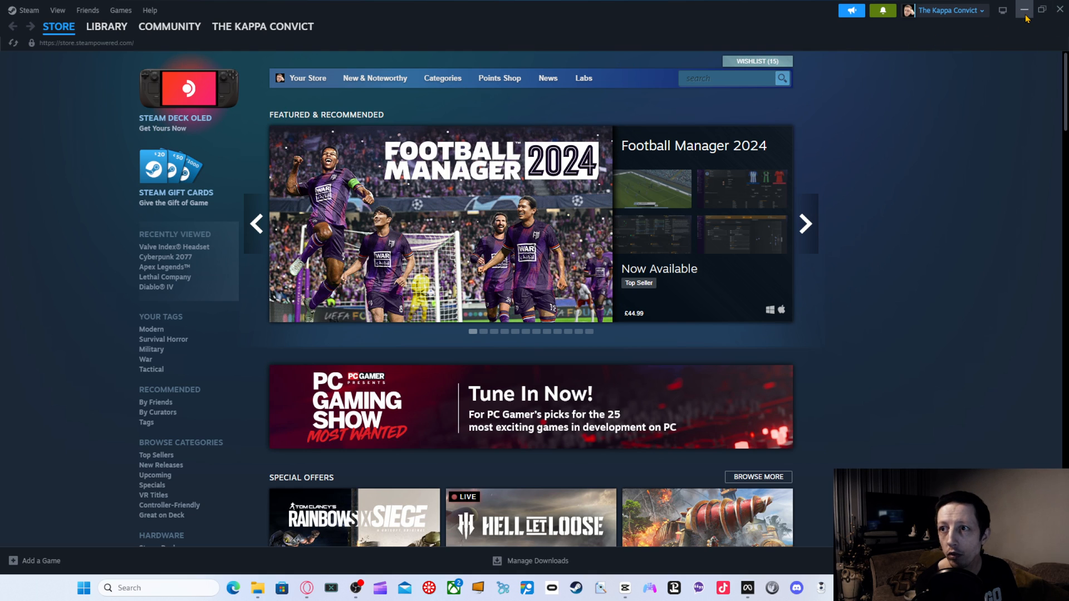
pyautogui.click(1029, 10)
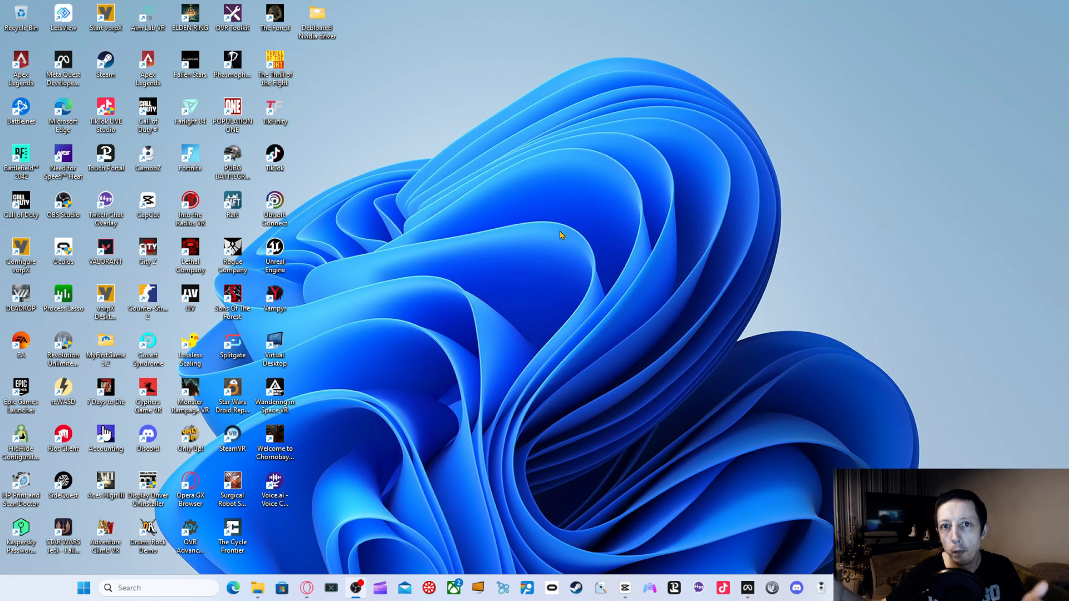
pyautogui.moveTo(397, 473)
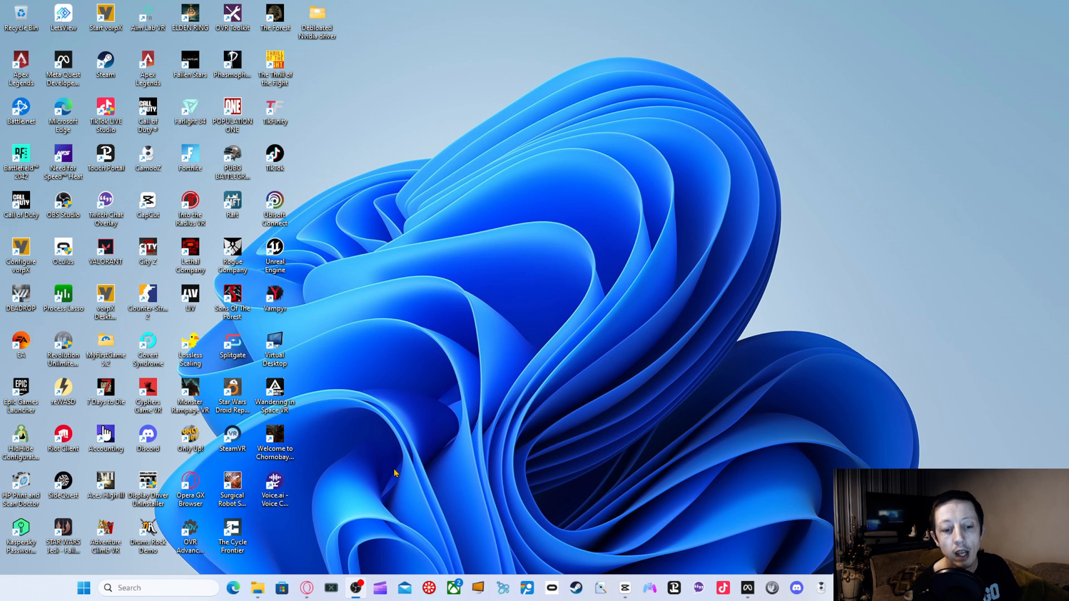
pyautogui.moveTo(345, 437)
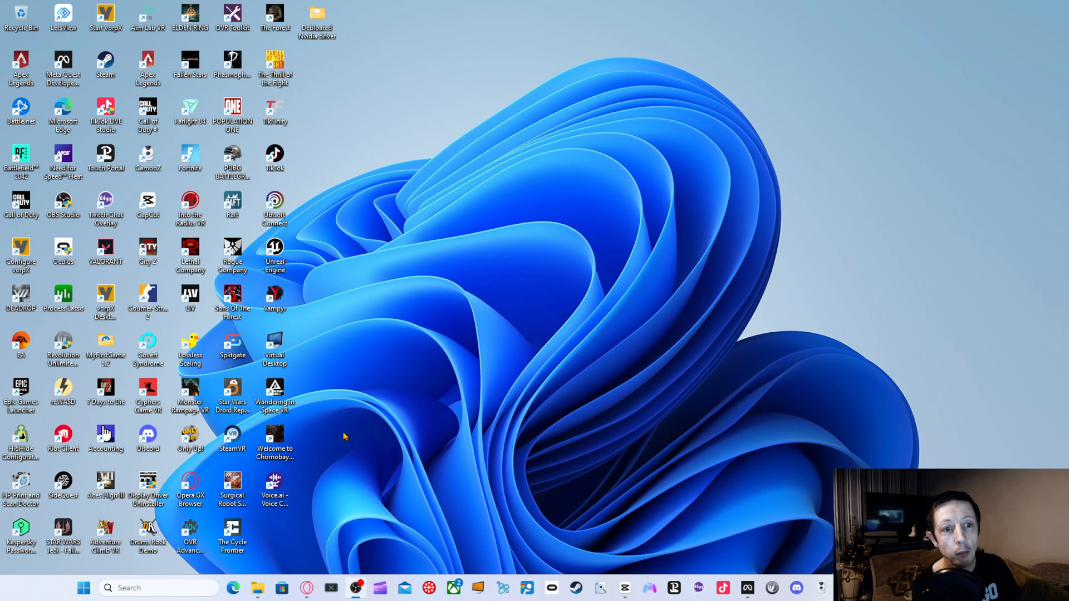